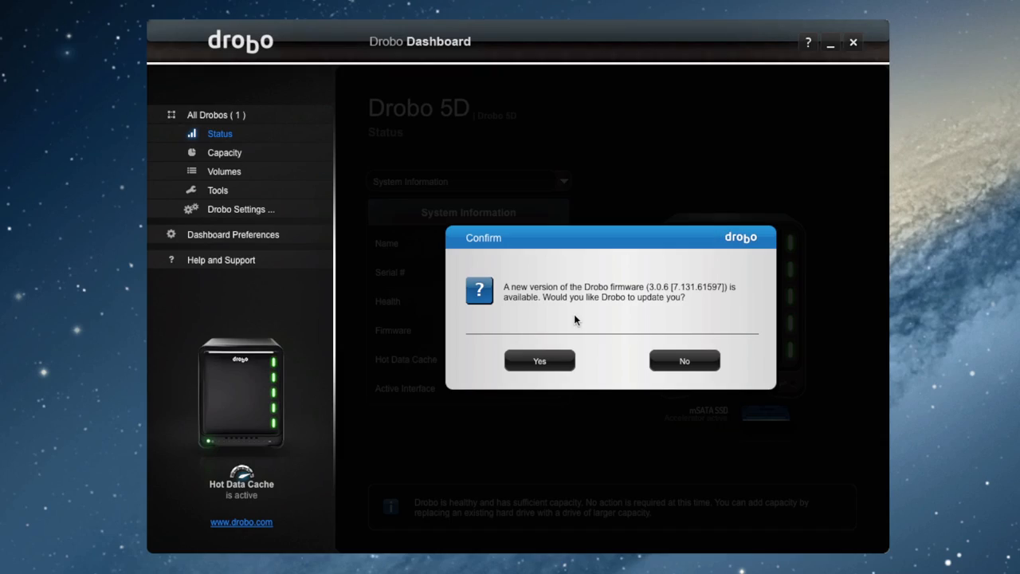
mouse_move(580, 319)
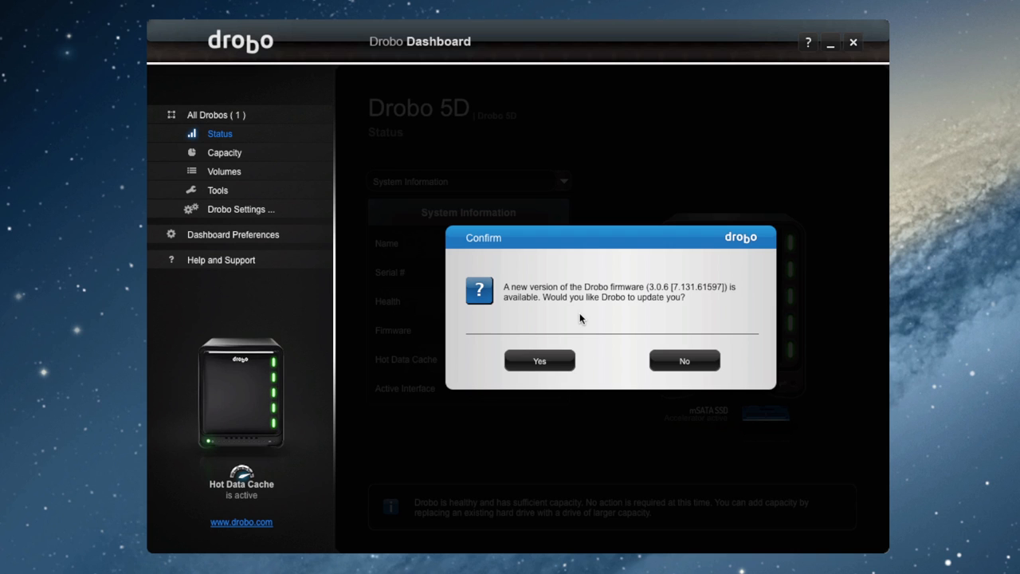
mouse_move(580, 327)
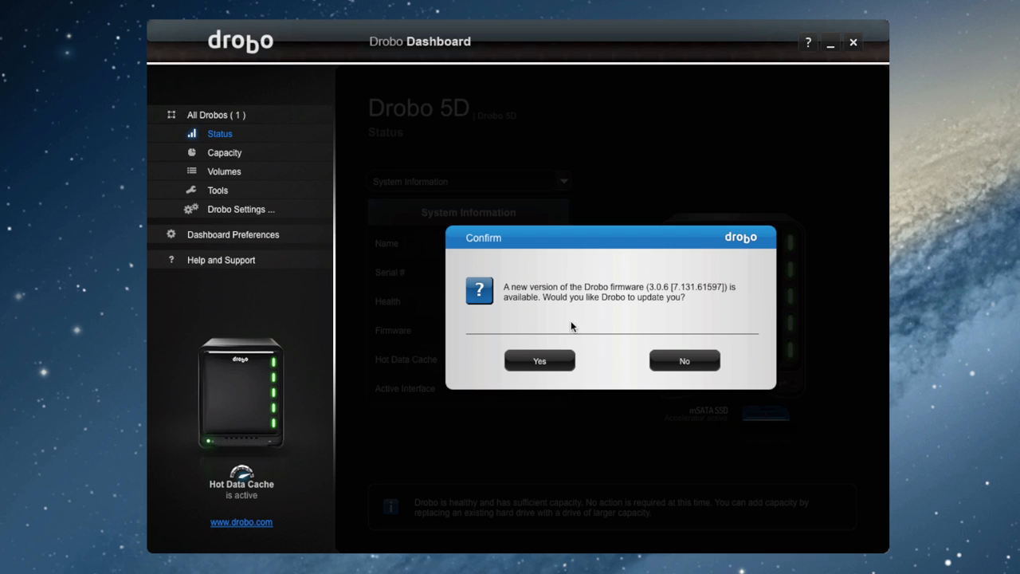
Confirm Yes to update the Drobo firmware to version 3.0.6
left_click(538, 360)
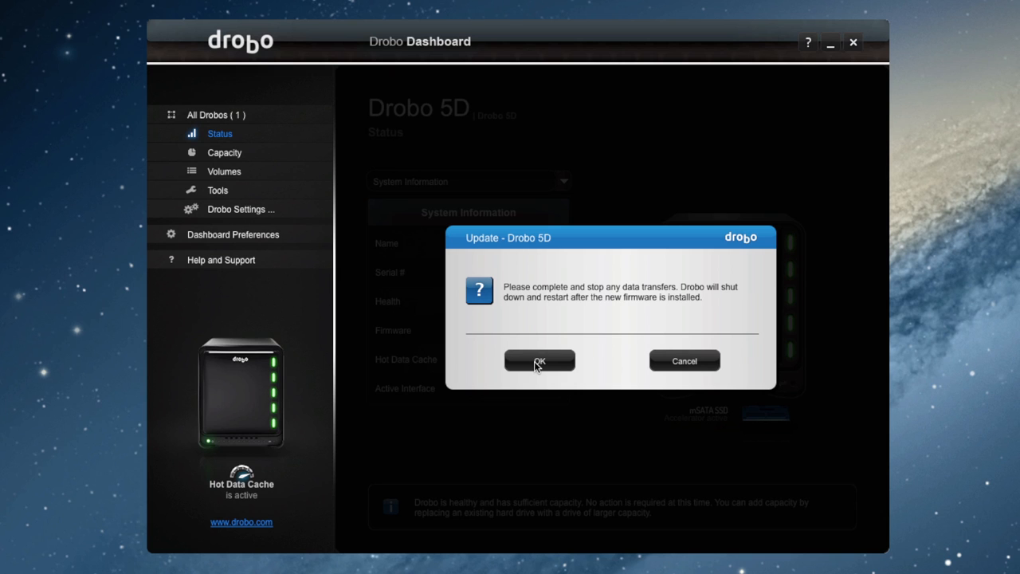
mouse_move(628, 373)
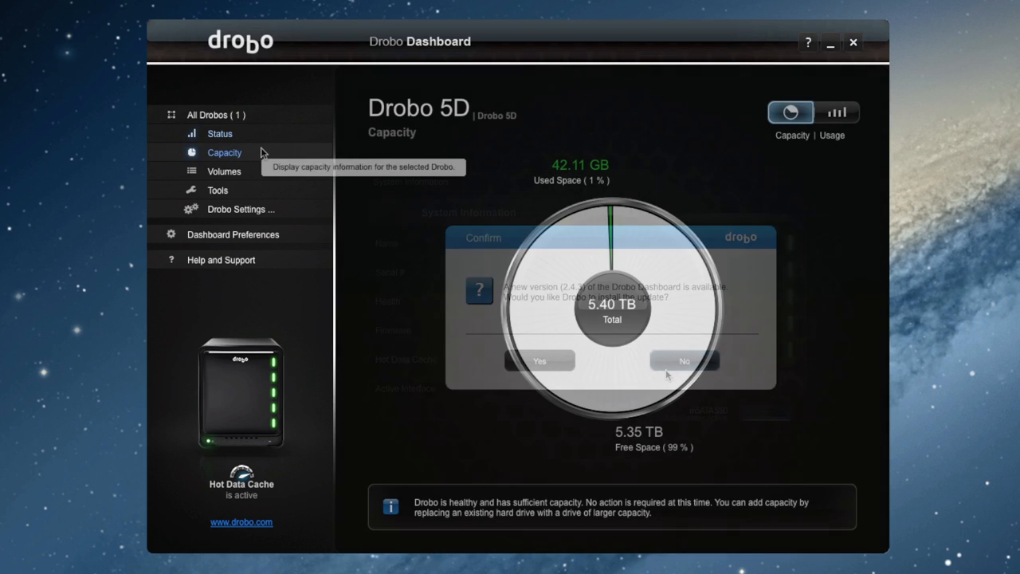
View the Drobo 5D capacity, then its volumes list with the 16 TB HFS+ volume
left_click(682, 360)
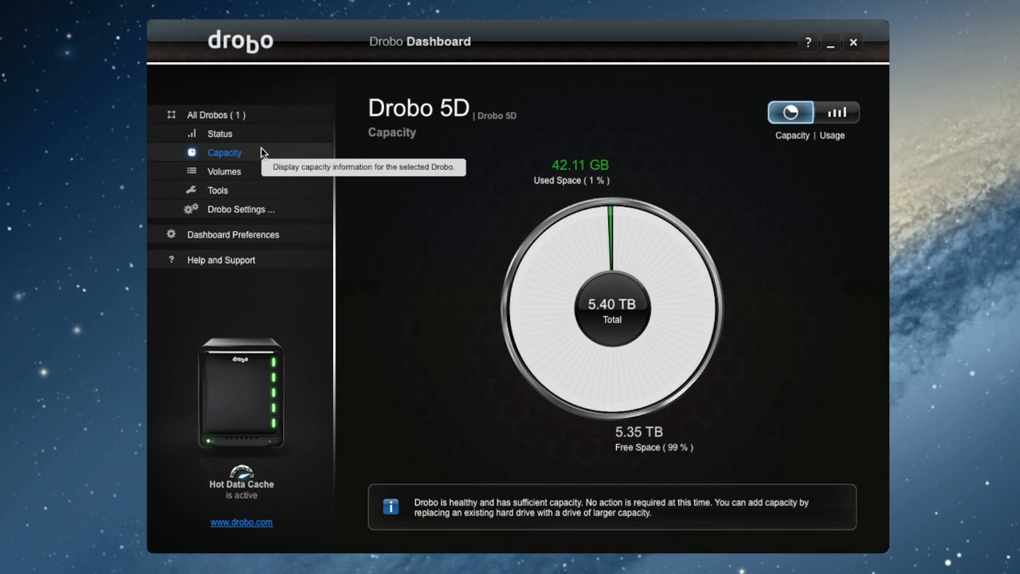
left_click(223, 171)
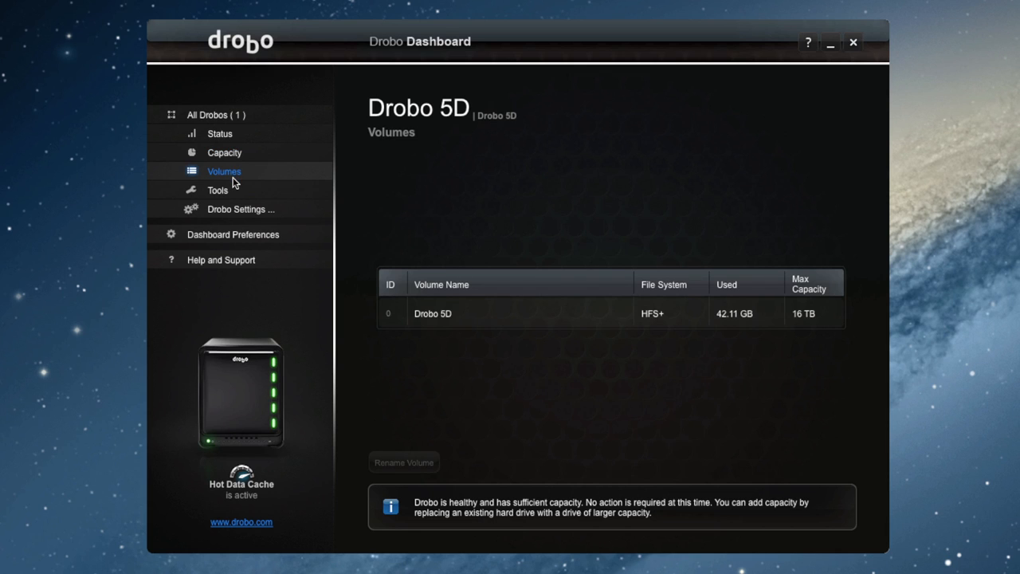
Go to the Drobo 5D Tools page and expand the Drobo Settings choices
left_click(216, 190)
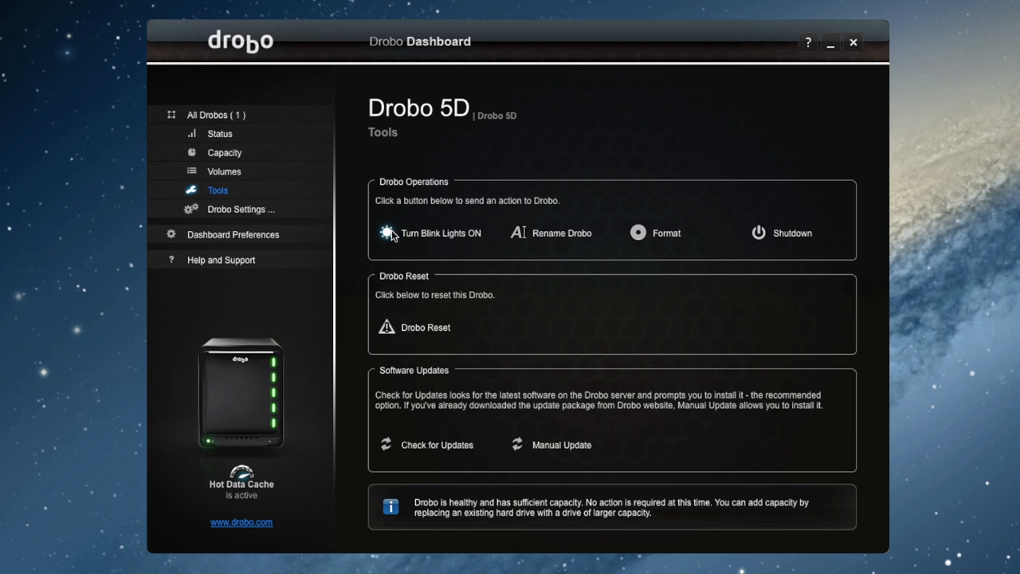
mouse_move(488, 243)
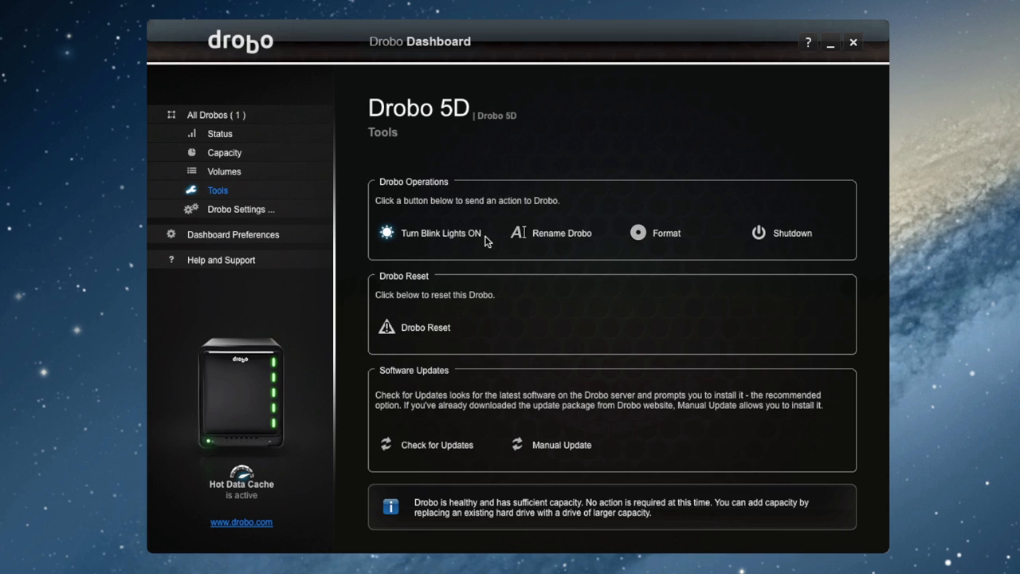
left_click(240, 209)
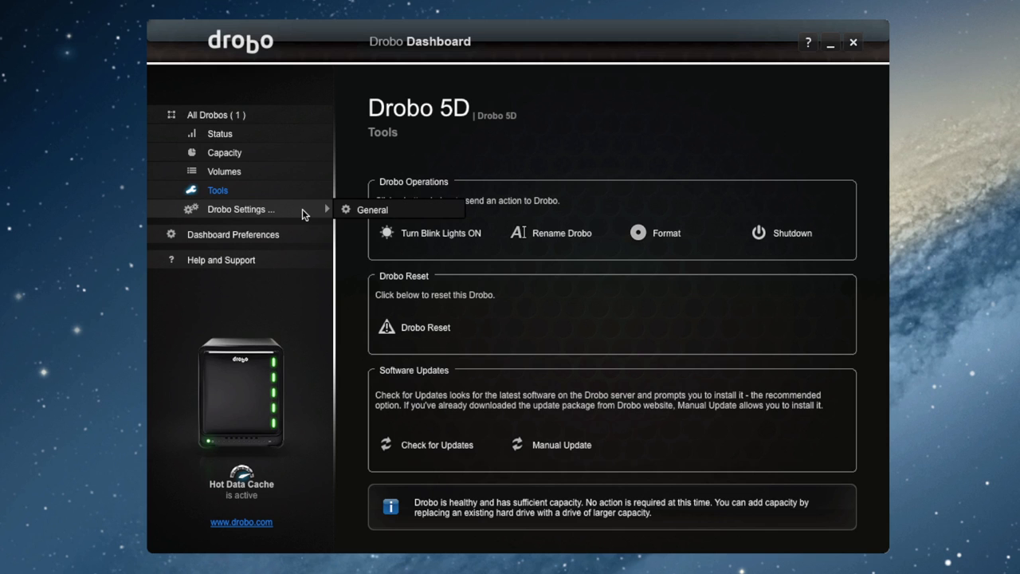
In General settings, try Dim Lights at 2, 6 and 10, then cancel without saving
left_click(373, 210)
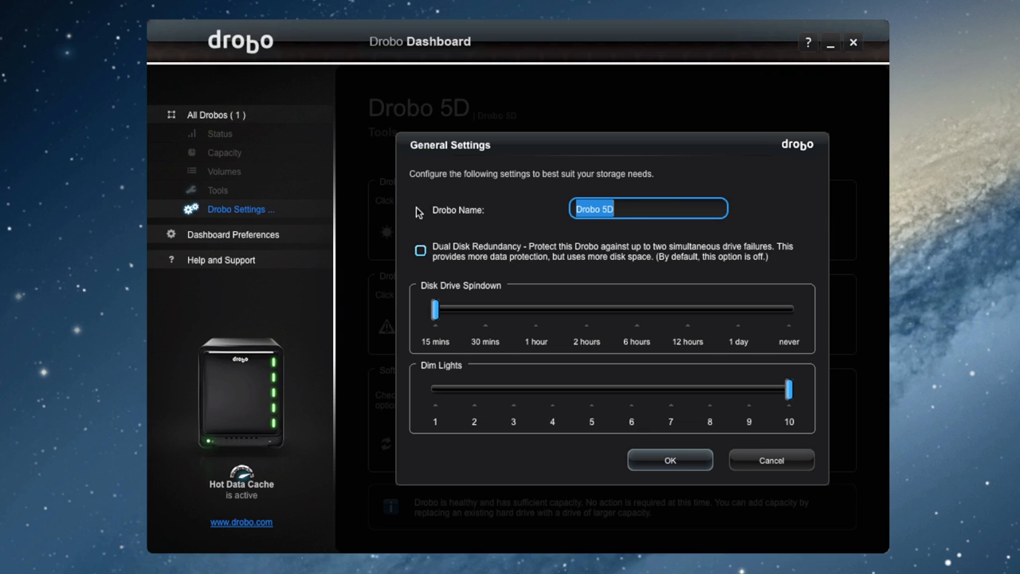
mouse_move(466, 249)
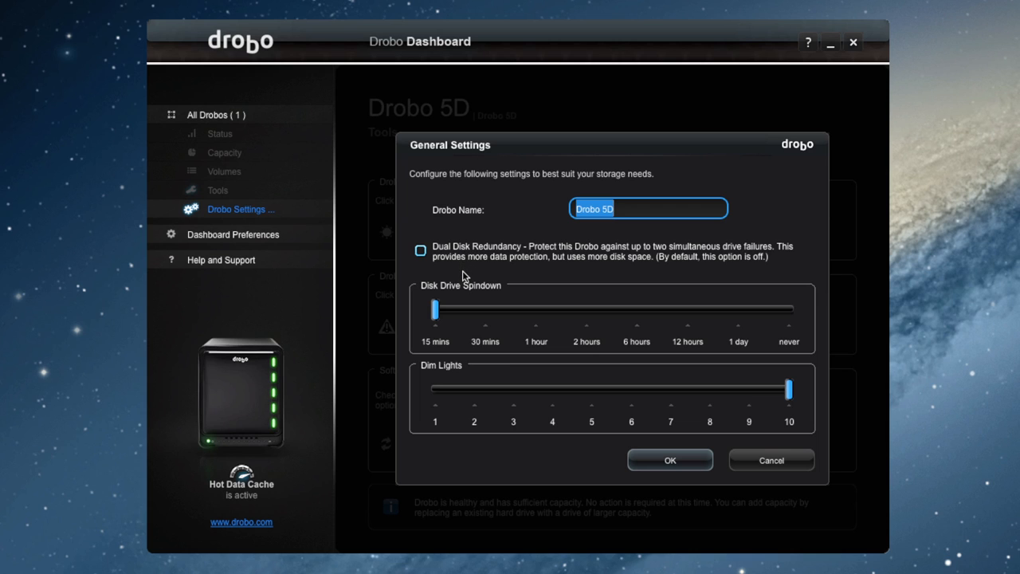
mouse_move(466, 277)
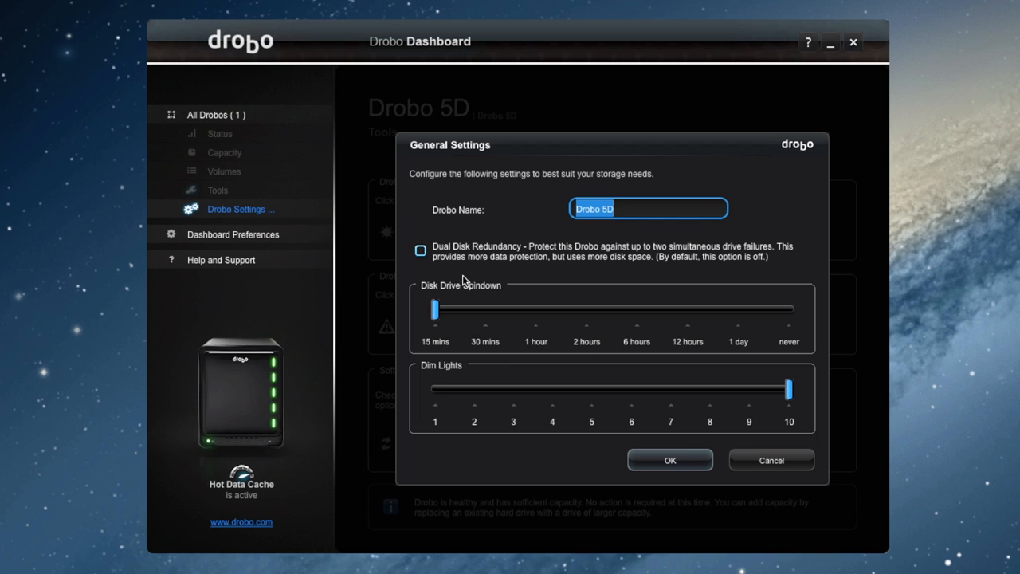
mouse_move(459, 312)
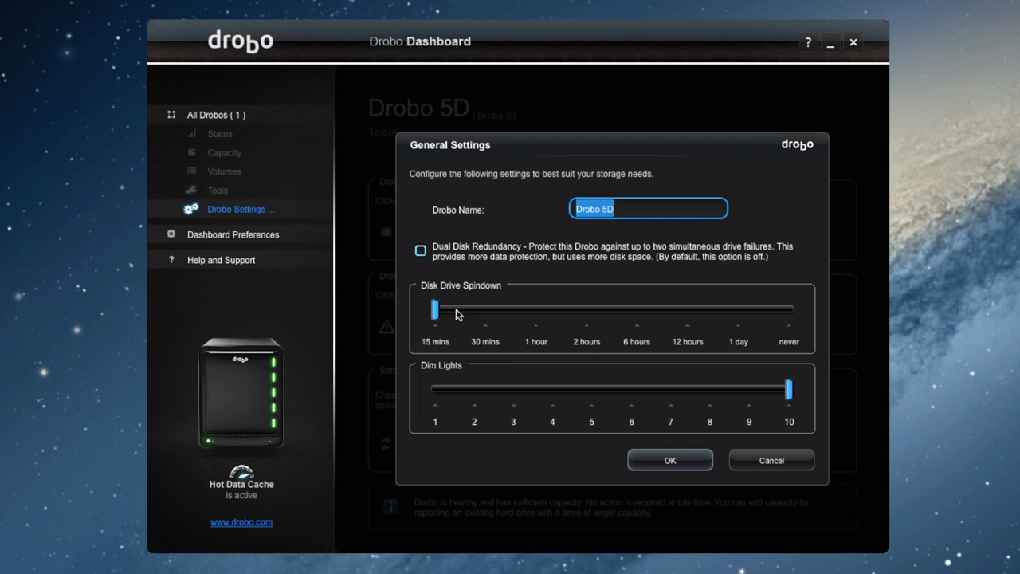
mouse_move(435, 325)
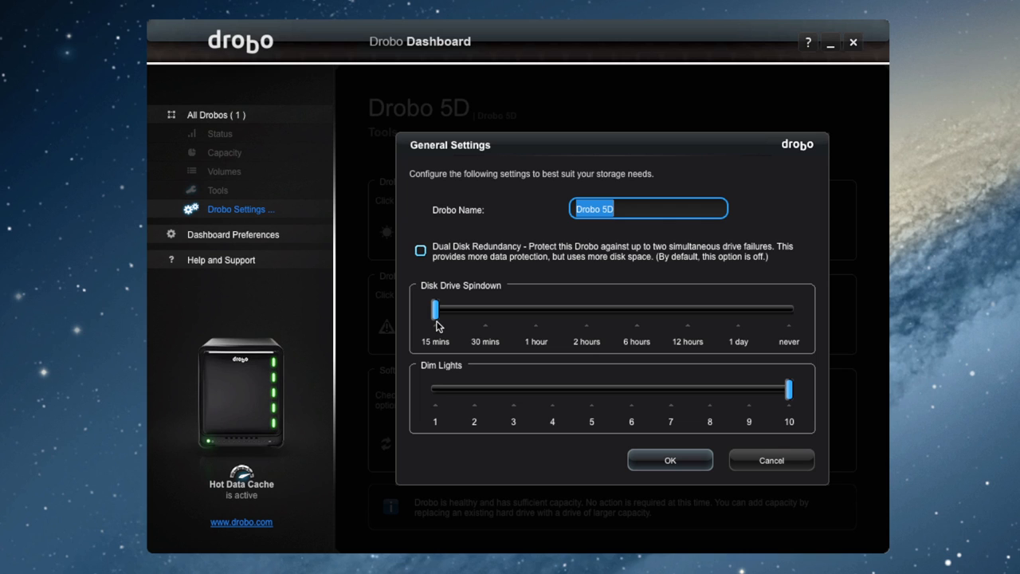
mouse_move(513, 360)
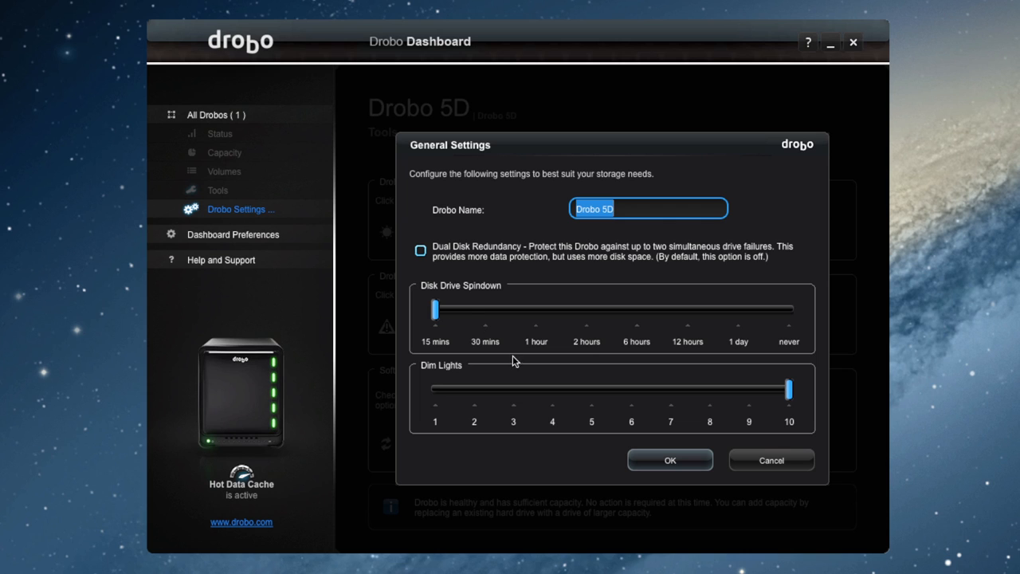
mouse_move(787, 395)
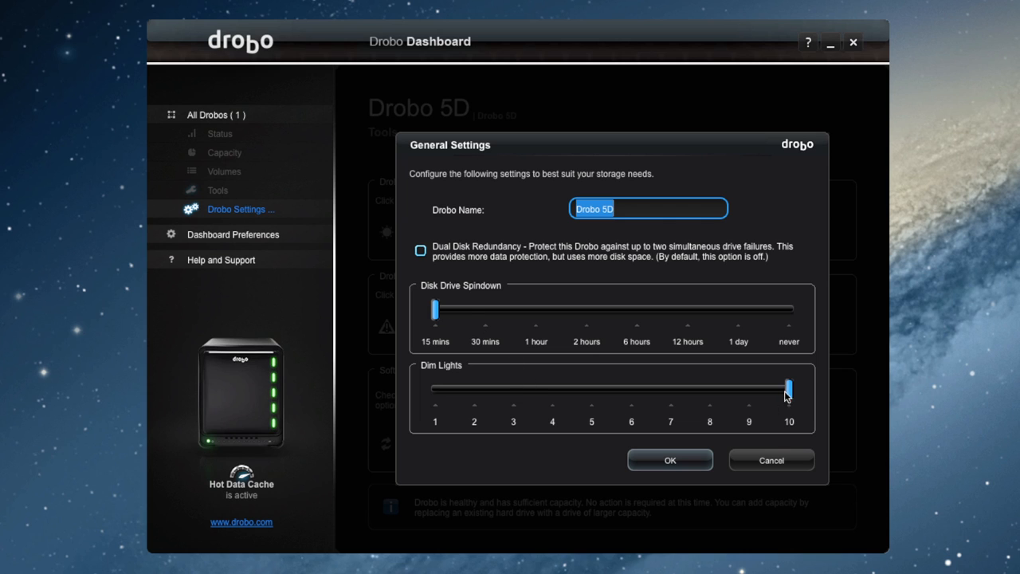
left_click_drag(787, 389, 475, 389)
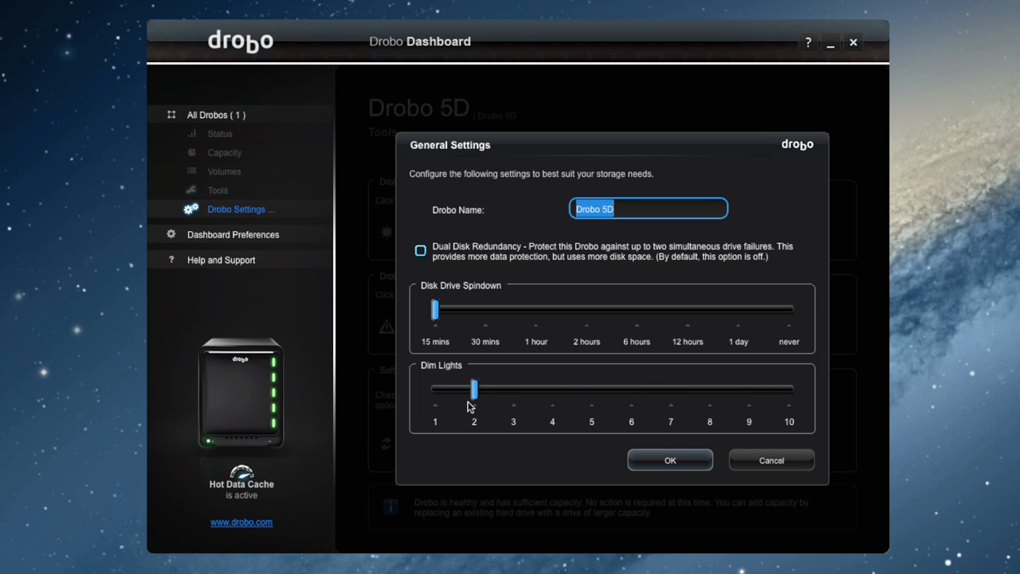
left_click_drag(475, 389, 631, 389)
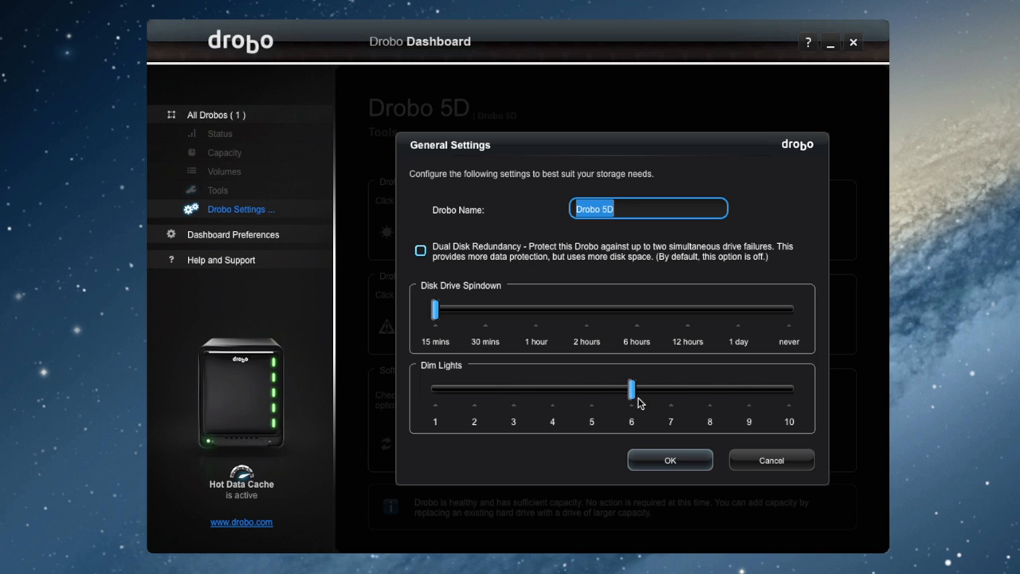
left_click_drag(631, 389, 789, 389)
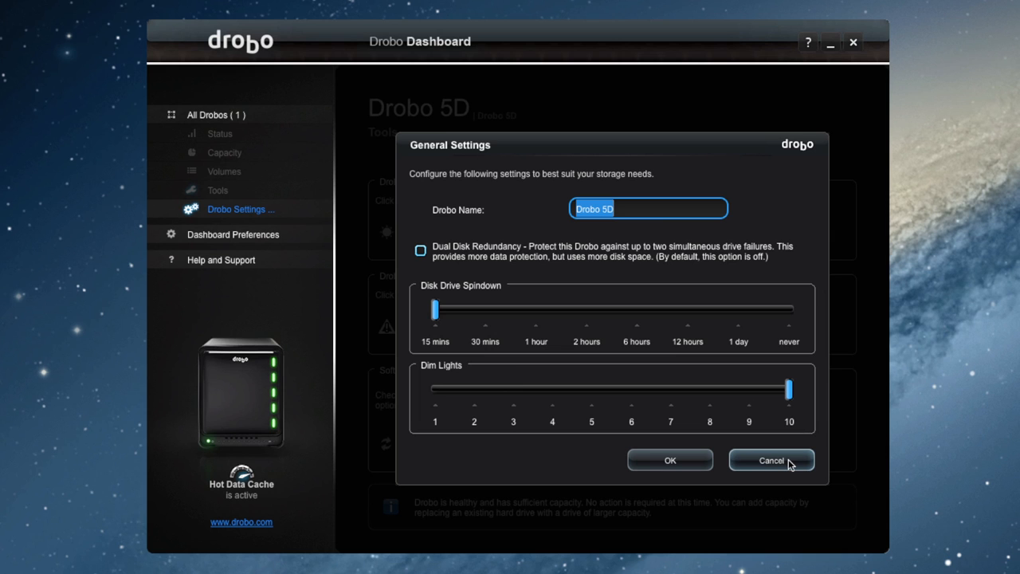
left_click(772, 459)
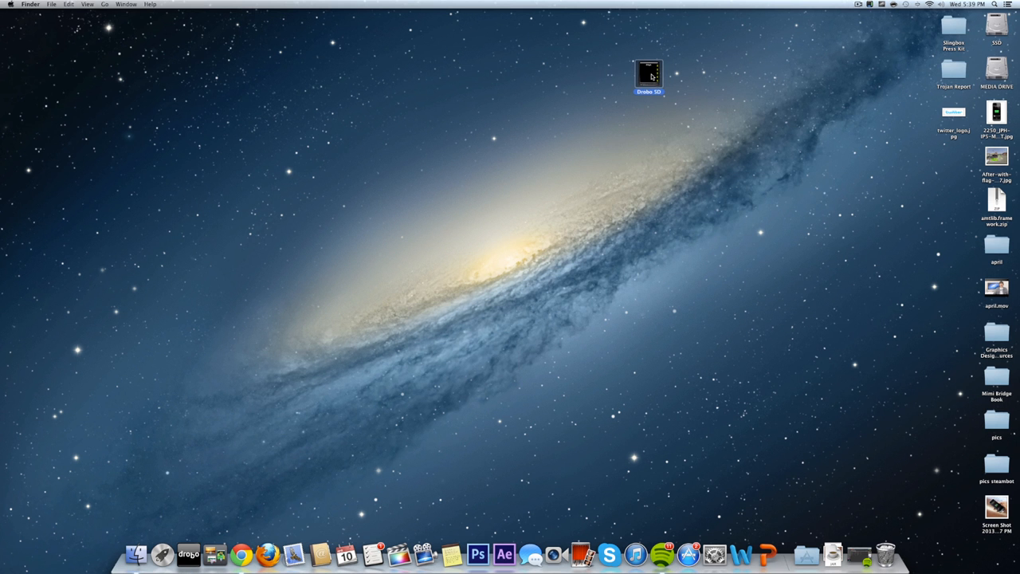
Open the Drobo 5D desktop volume in a Finder window
double_click(648, 74)
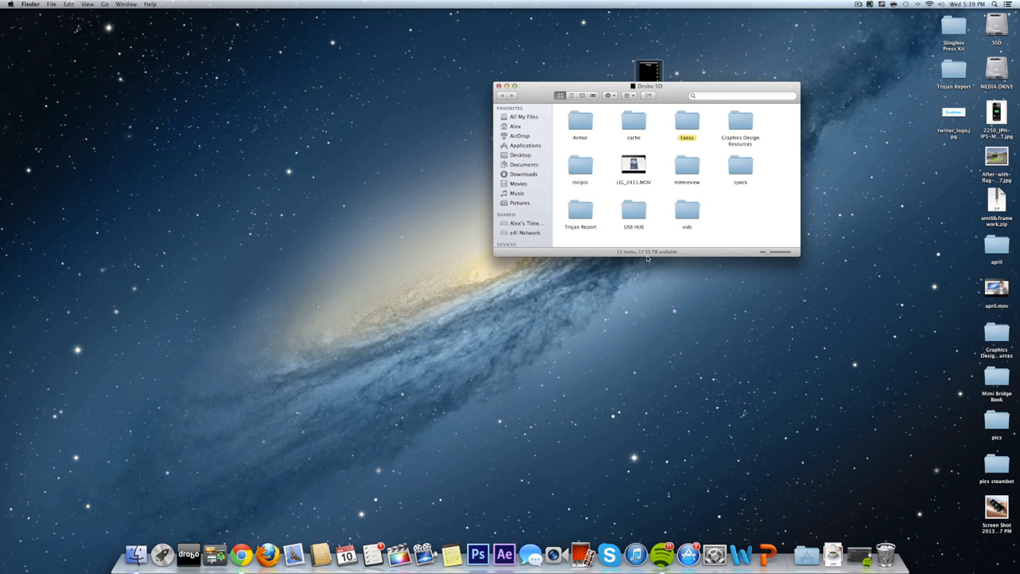
mouse_move(612, 257)
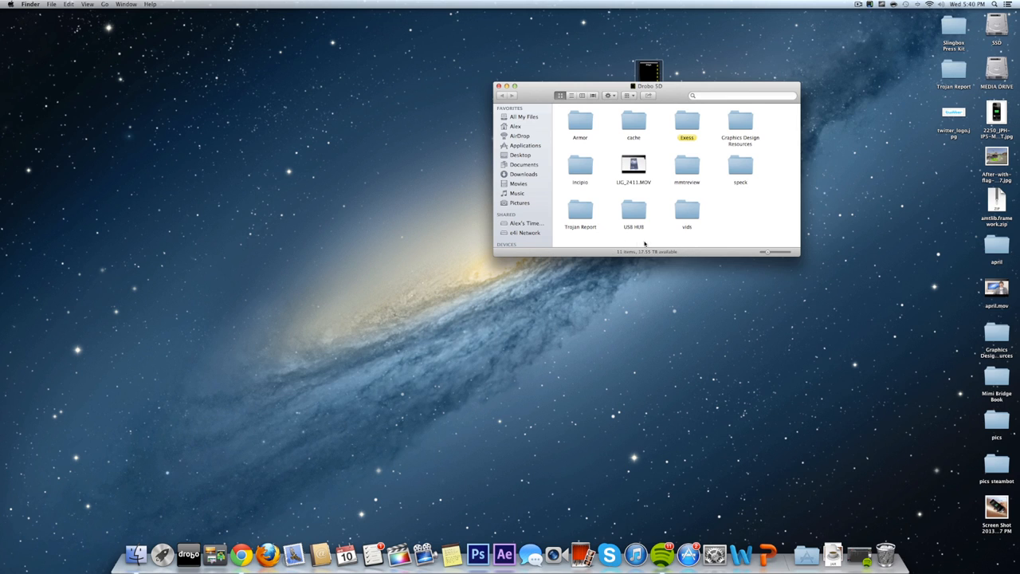
mouse_move(682, 252)
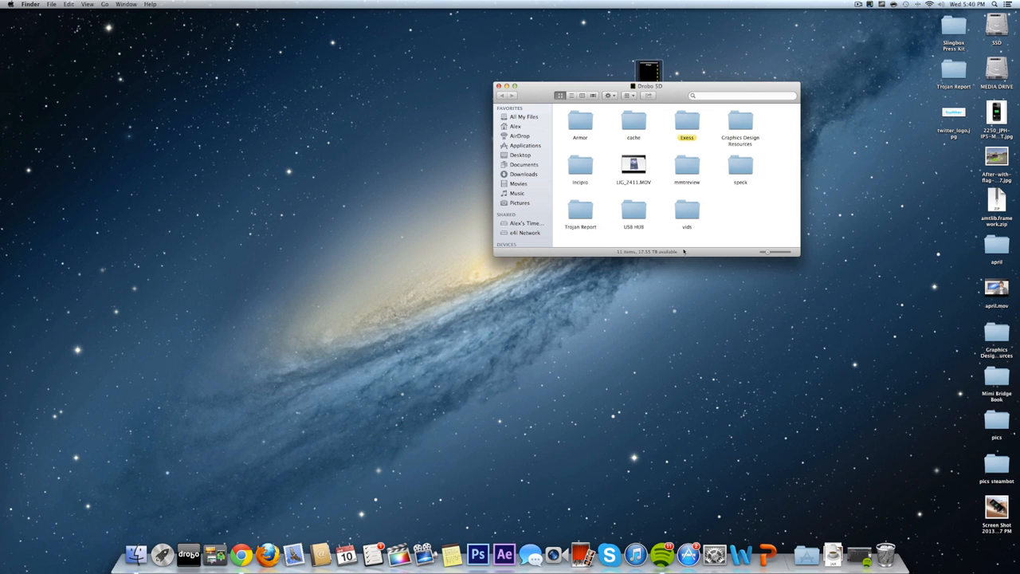
mouse_move(663, 262)
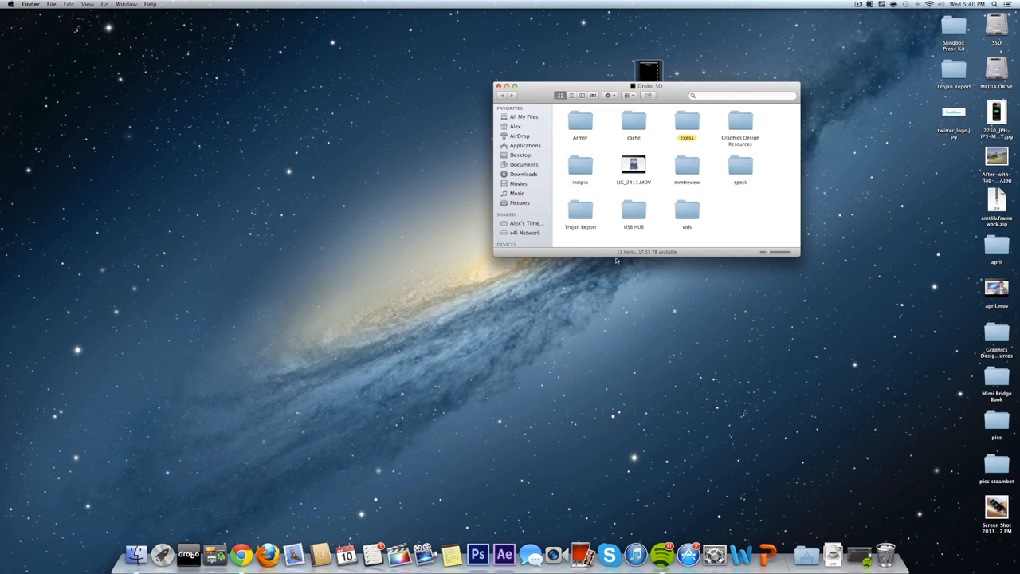
mouse_move(682, 250)
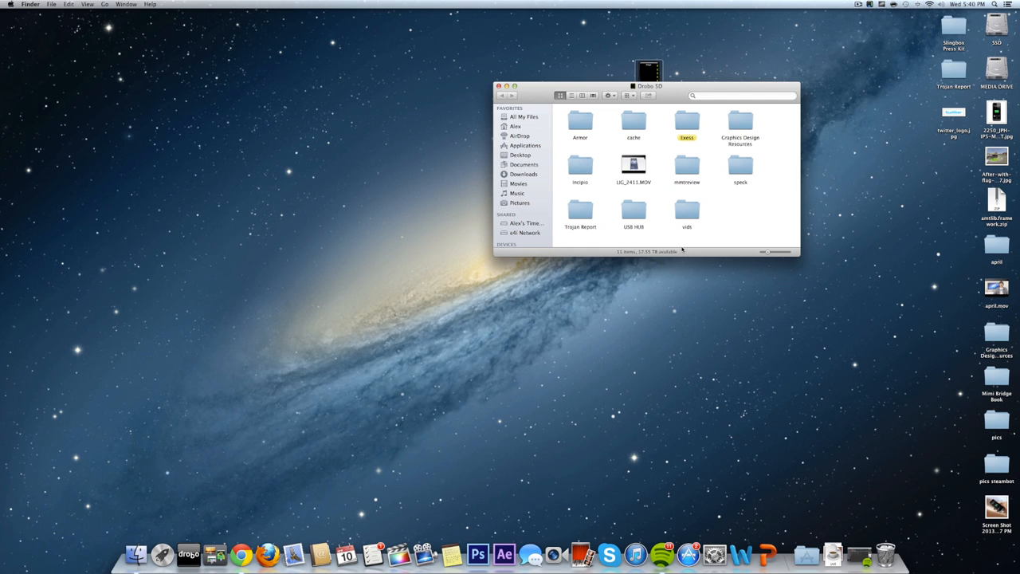
mouse_move(625, 260)
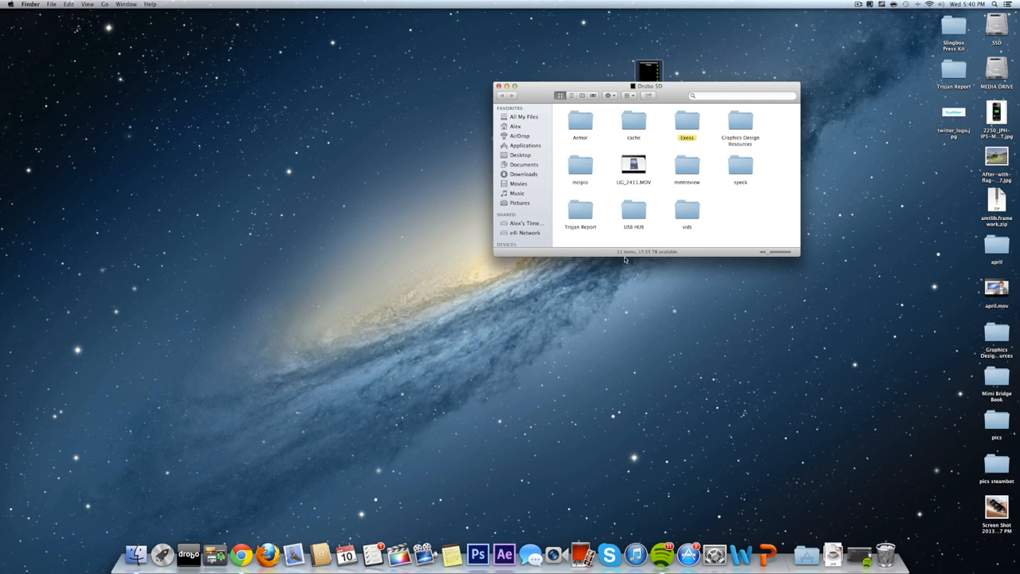
mouse_move(646, 249)
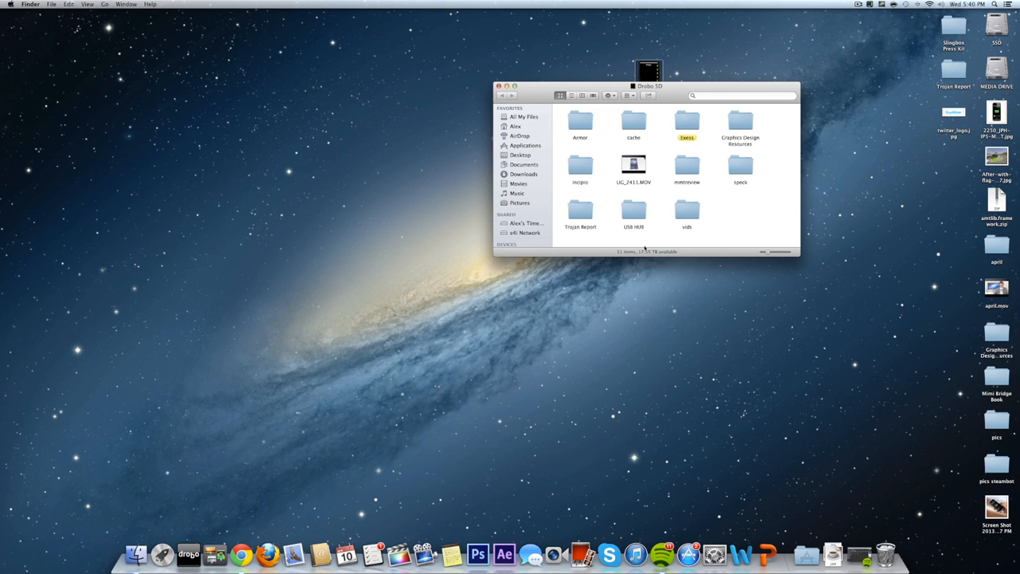
mouse_move(613, 249)
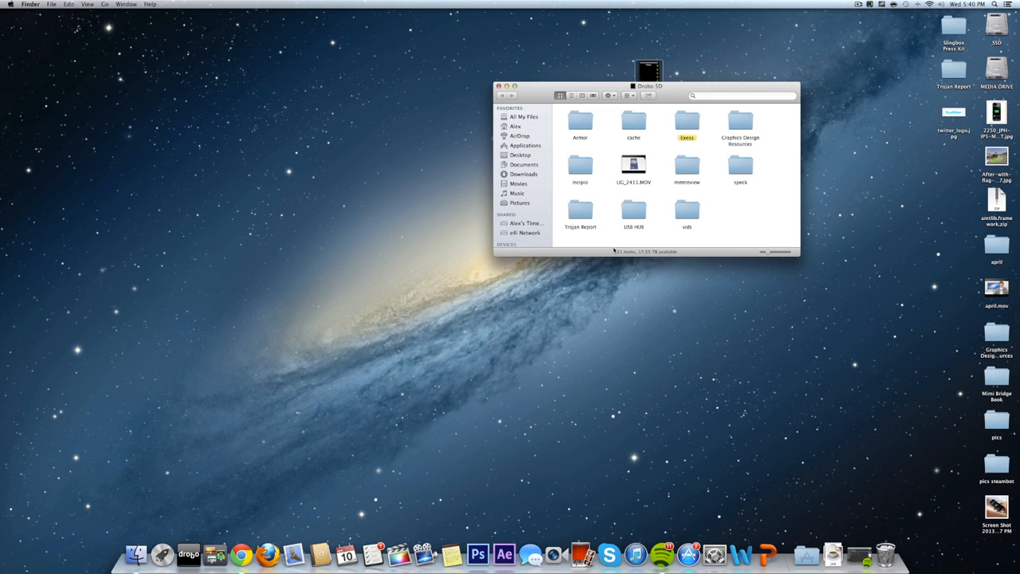